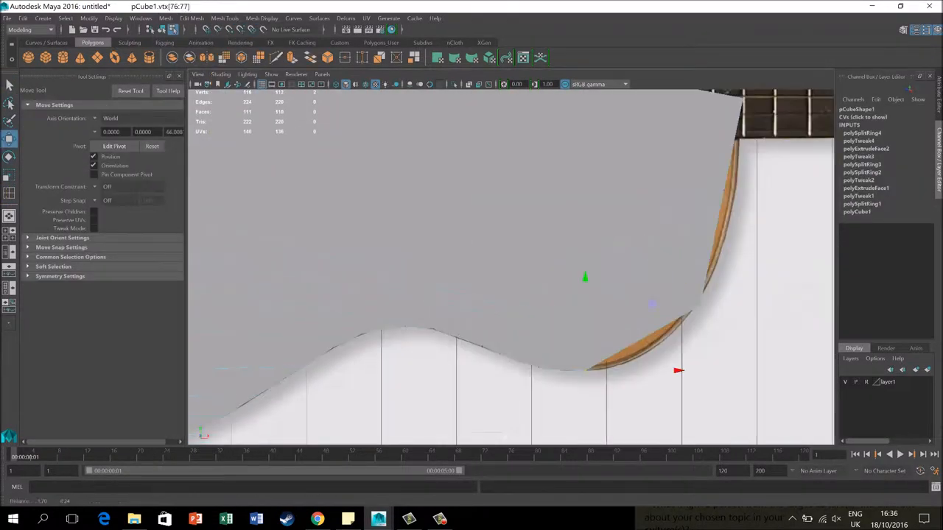
# Bring up the Edit Mesh menu for the curved guitar body side-wall geometry
pyautogui.click(189, 17)
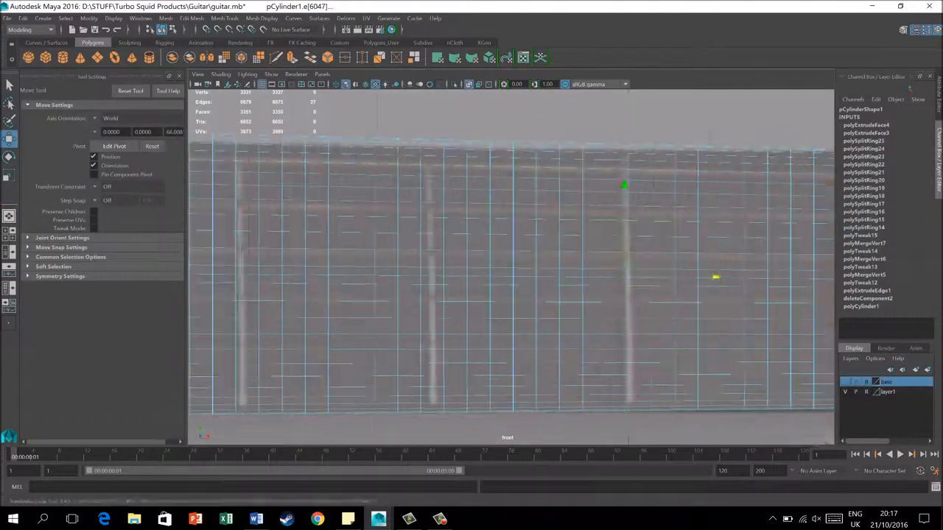
pyautogui.click(189, 18)
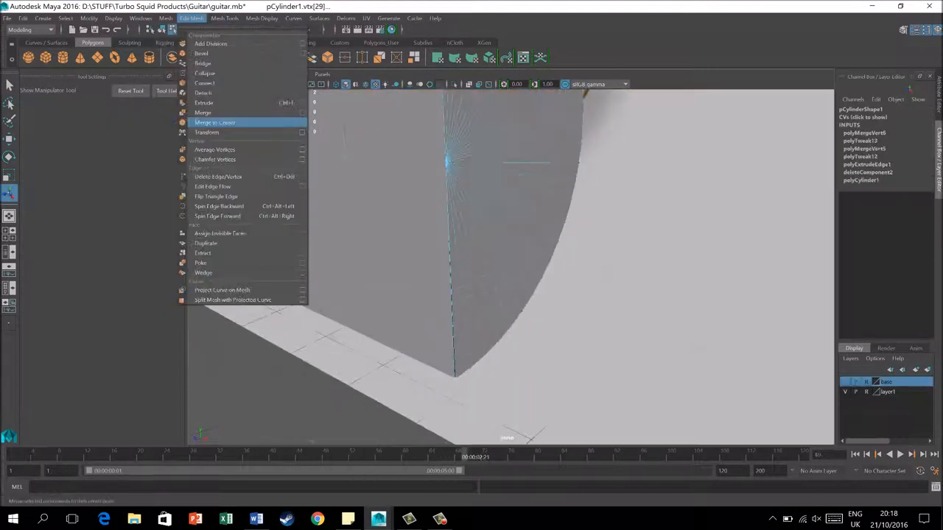